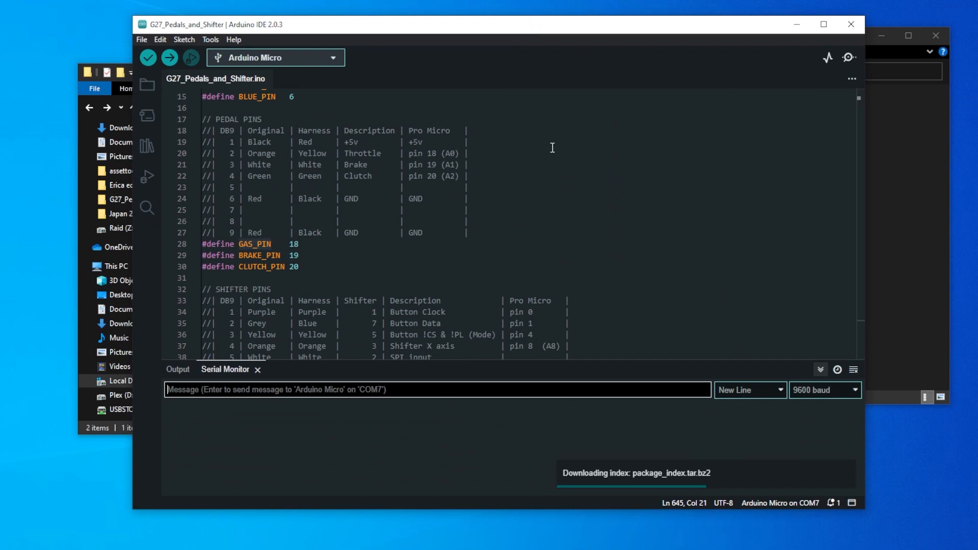
- Select Arduino Micro on COM7 as the sketch's board and port via the 'micro' search
click(274, 57)
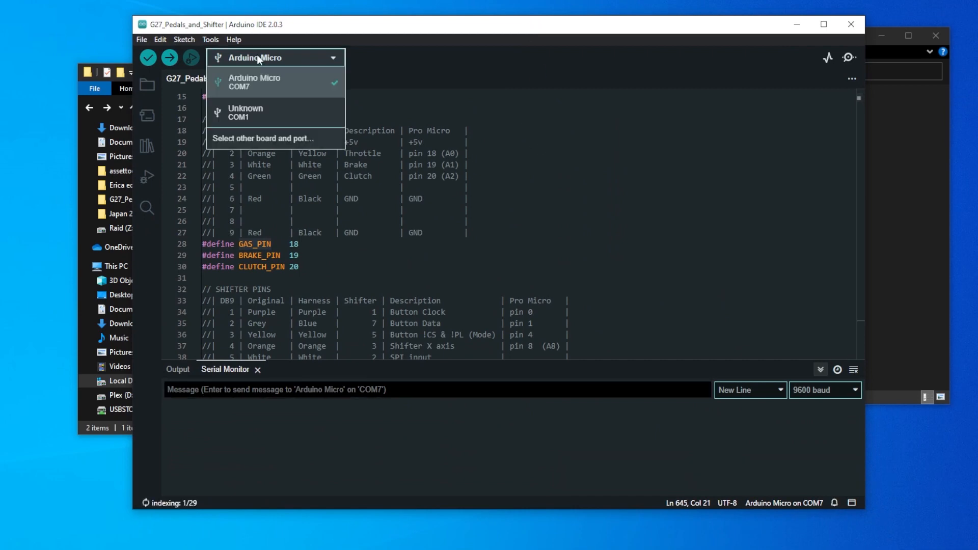
click(263, 137)
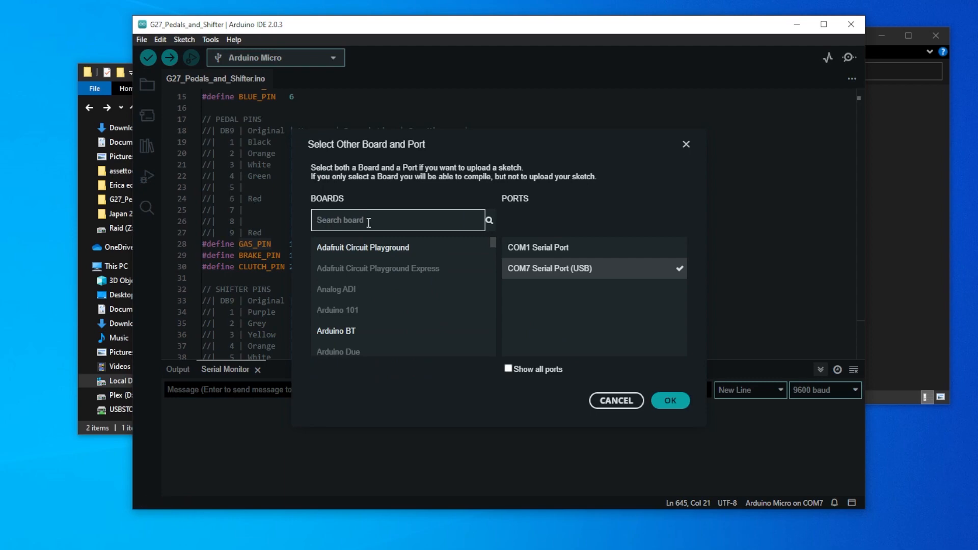
text(micro)
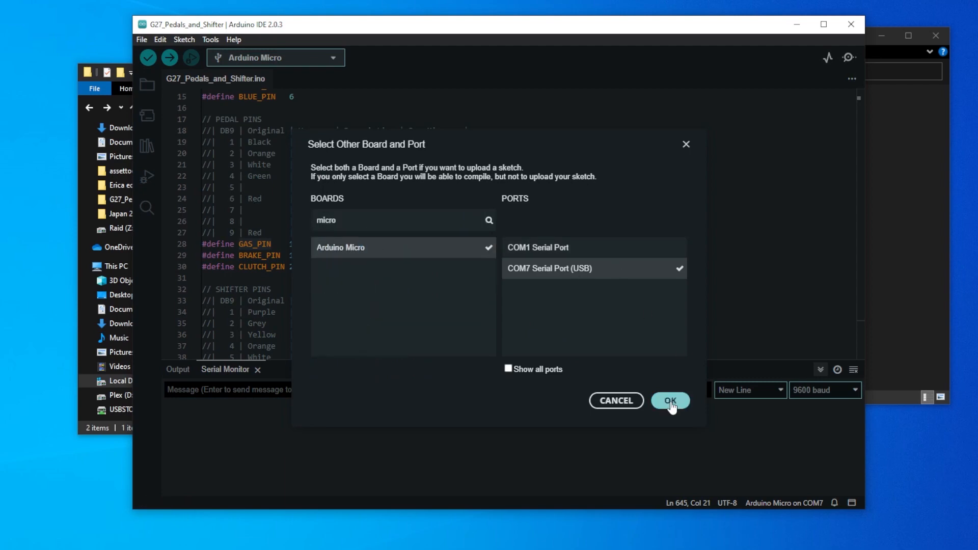
click(670, 400)
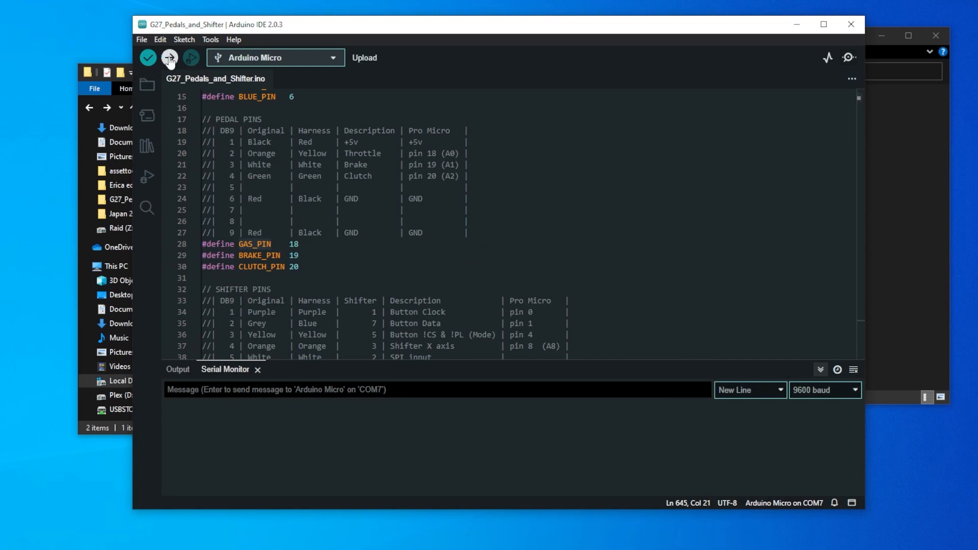
- Upload the G27_Pedals_and_Shifter sketch to the Arduino Micro
click(170, 57)
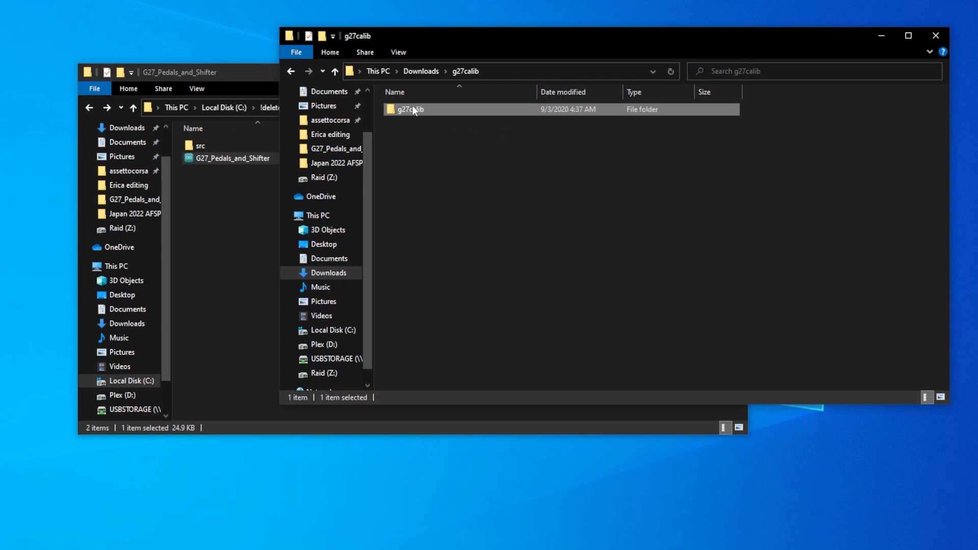
- Launch g27calib.exe from the inner g27calib folder in Downloads
double_click(410, 109)
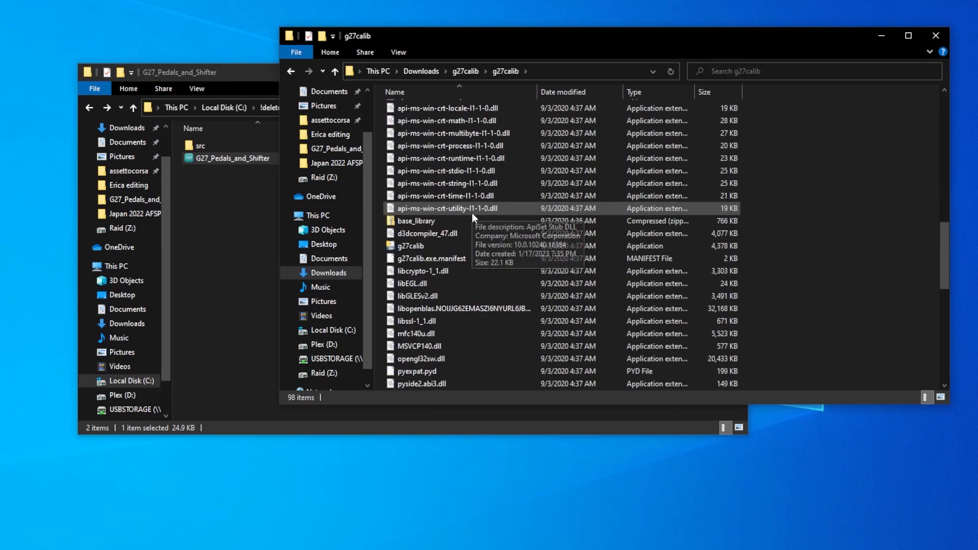
scroll(down, 3)
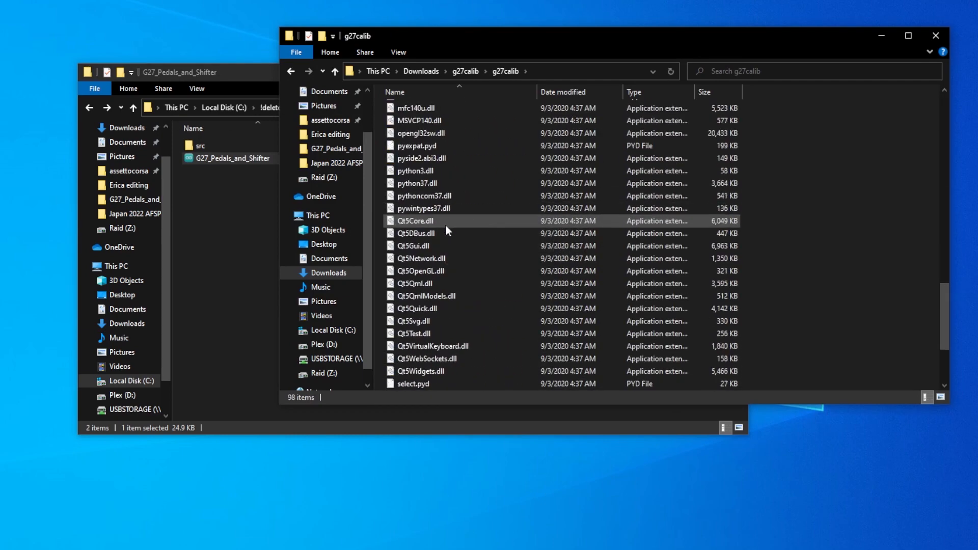
scroll(up, 3)
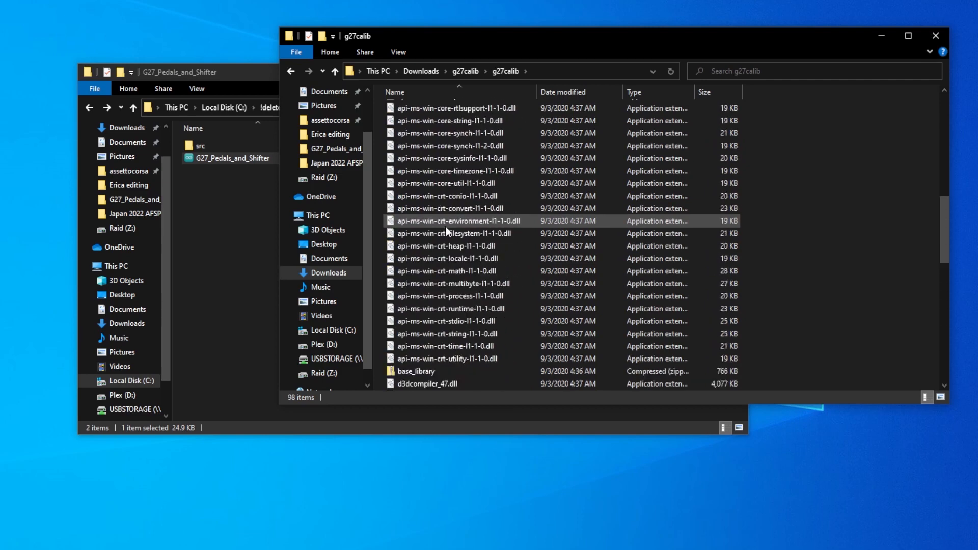
click(411, 283)
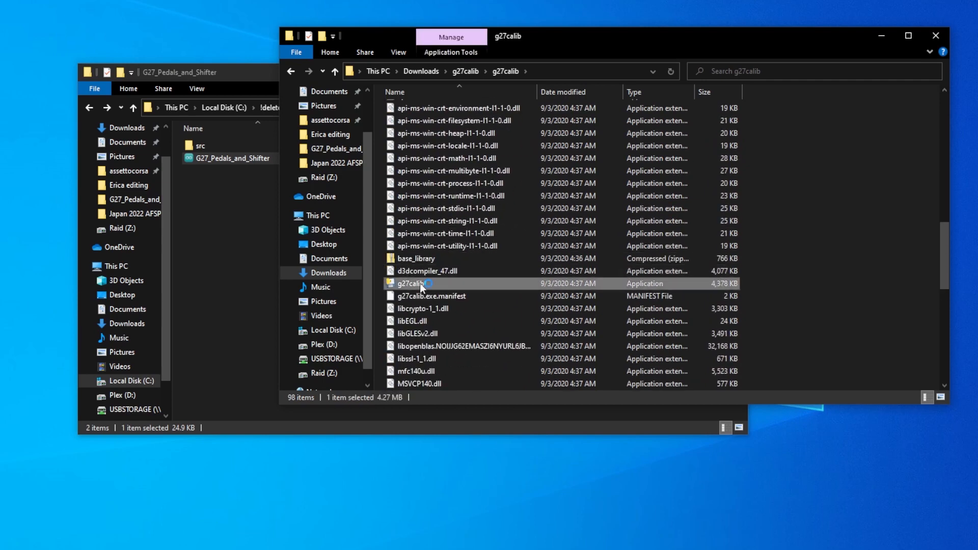
double_click(412, 283)
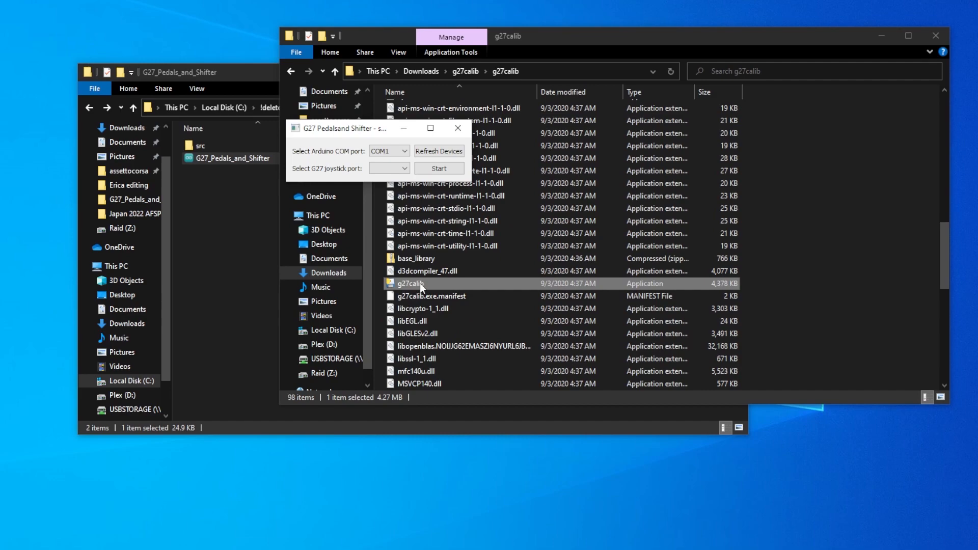
- Connect the calibration tool to the Arduino on COM7, relaunching it once to start
click(388, 151)
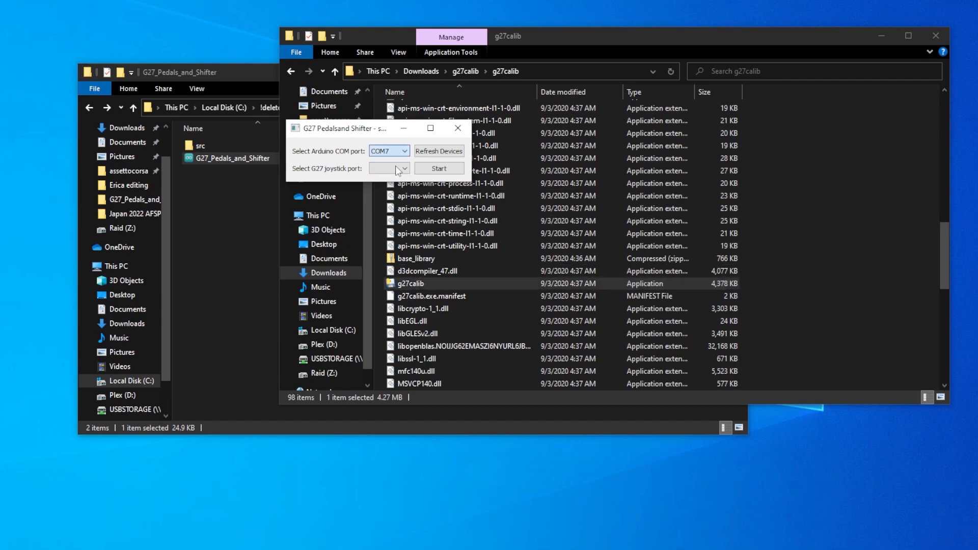
click(438, 168)
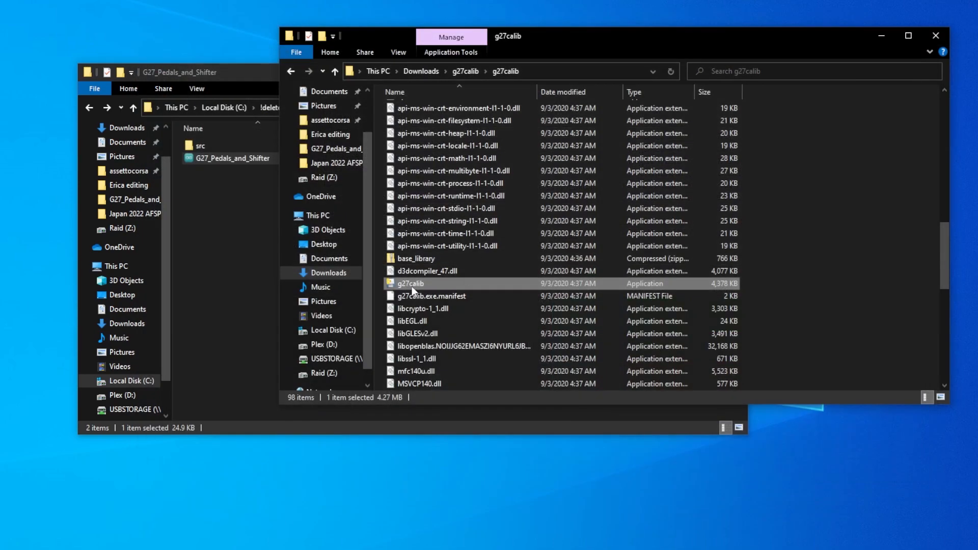
double_click(409, 286)
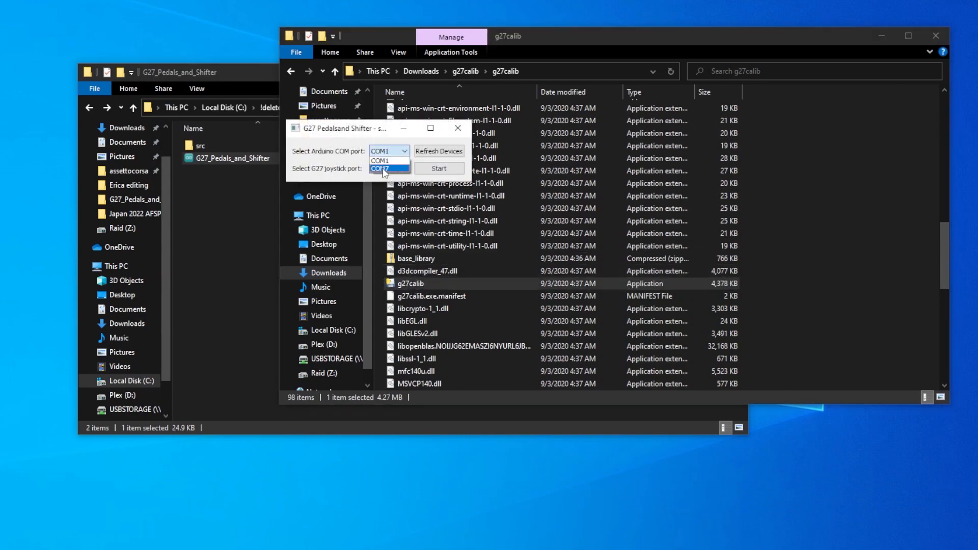
click(438, 168)
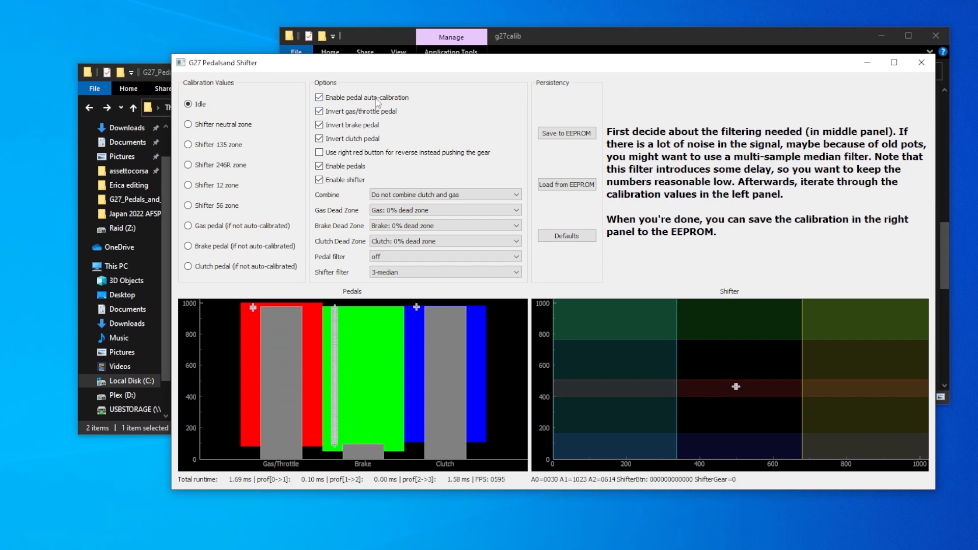
- Disable gas, brake and clutch pedal inversion and set the shifter filter to off
click(319, 111)
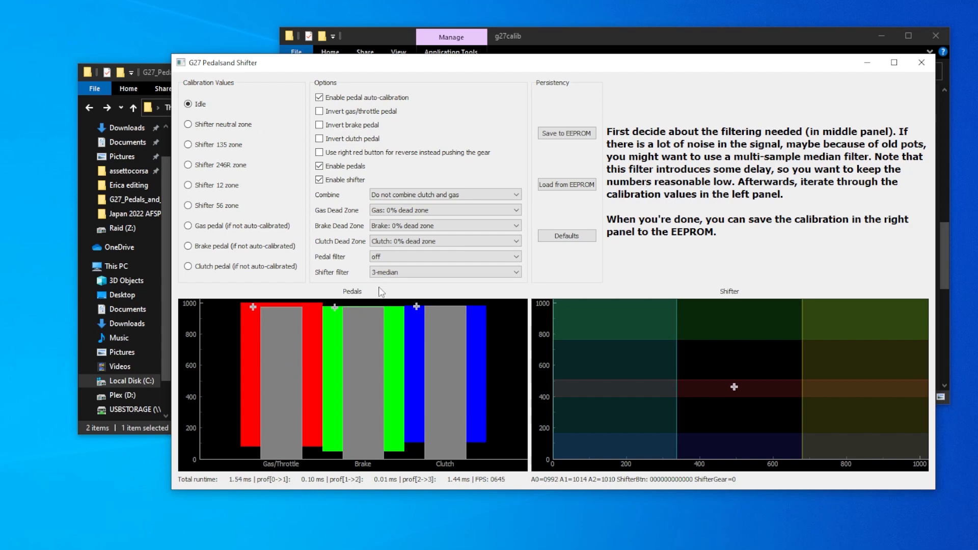
click(445, 272)
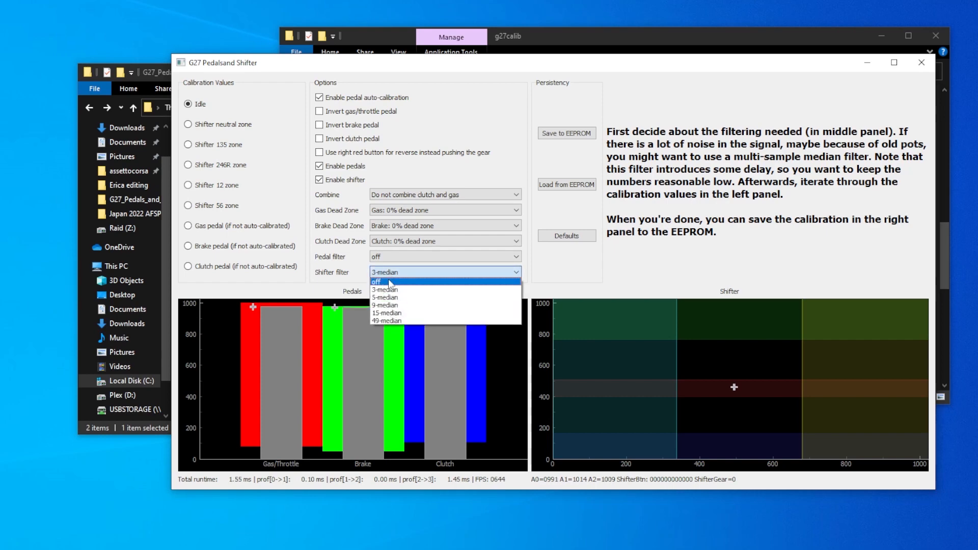
click(189, 124)
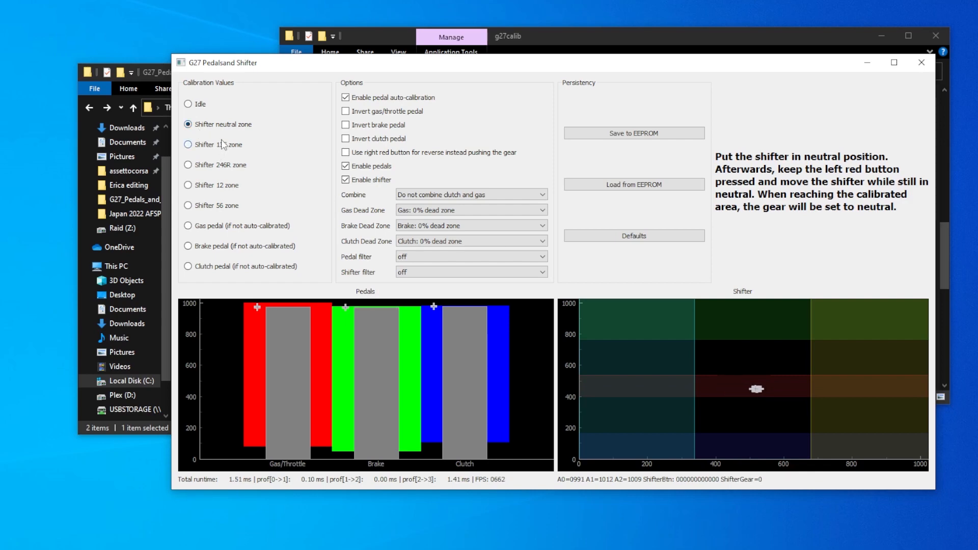
- Calibrate the shifter's 1-3-5, 2-4-6-R and 5th/6th gear zones in turn
click(187, 145)
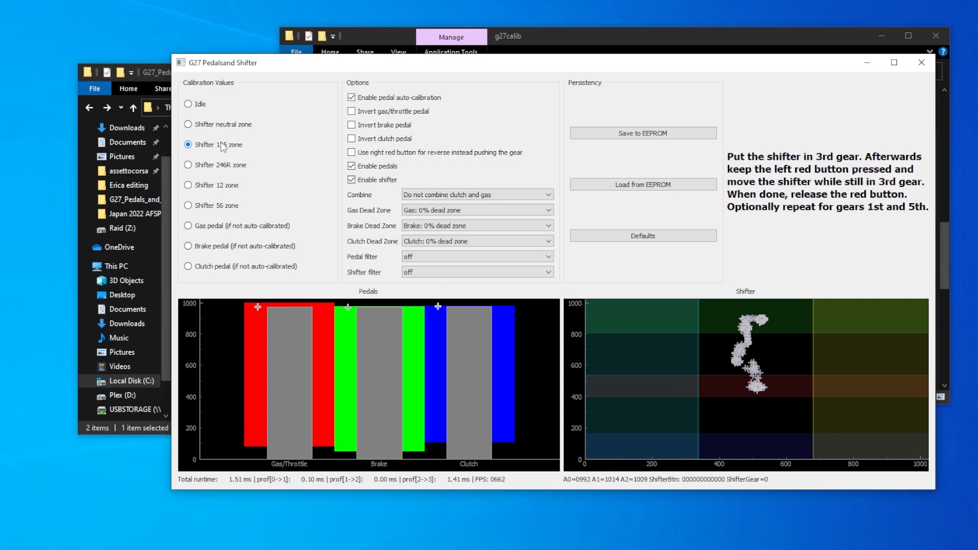
click(188, 165)
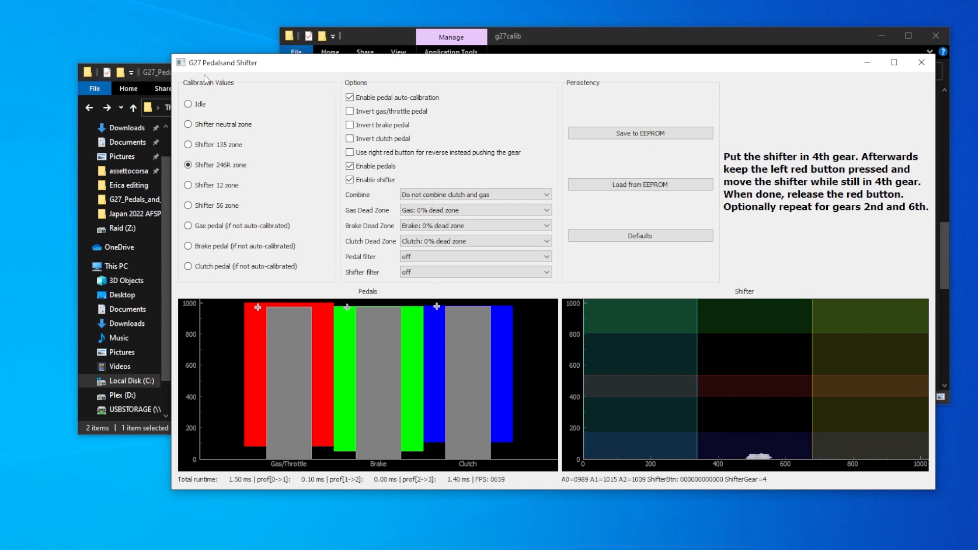
click(188, 186)
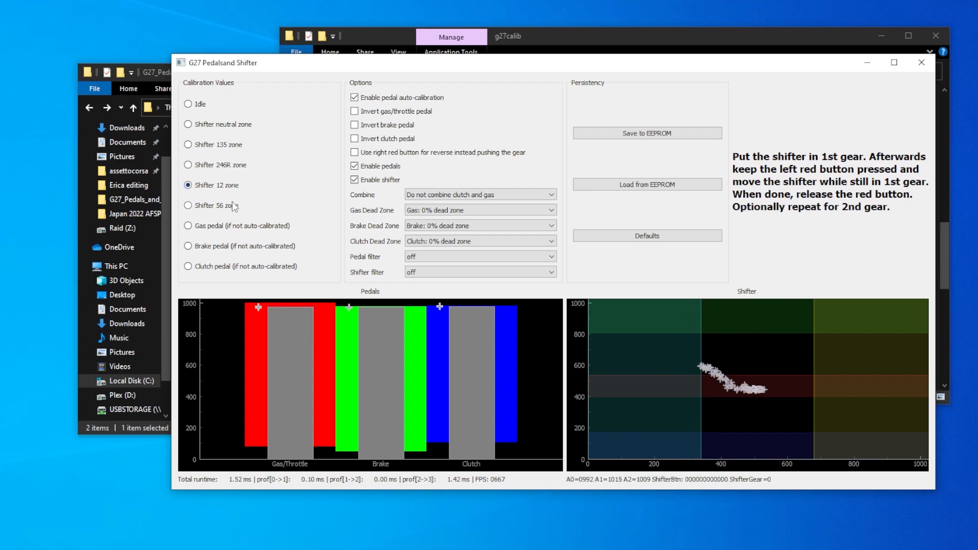
click(188, 204)
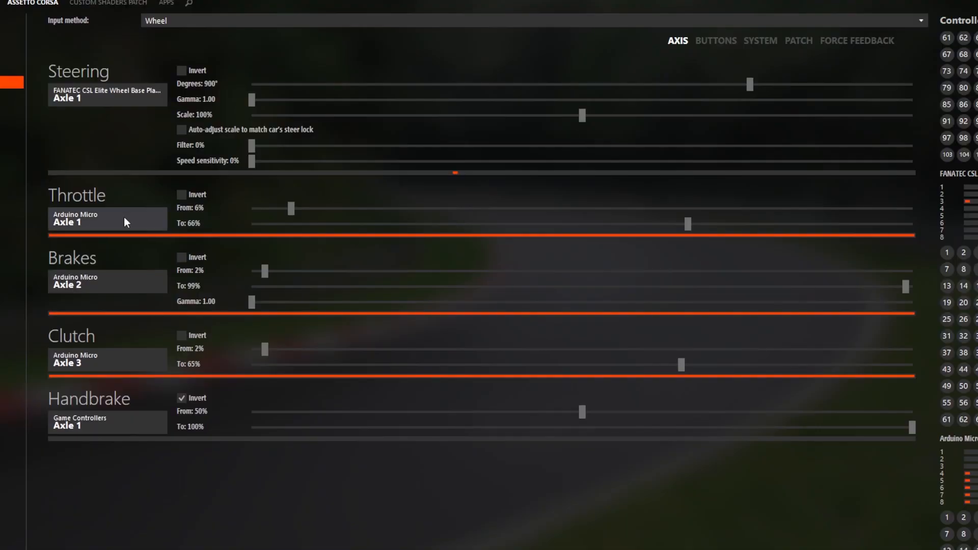
- Invert the throttle, brake and clutch axes on the Axis tab
click(107, 219)
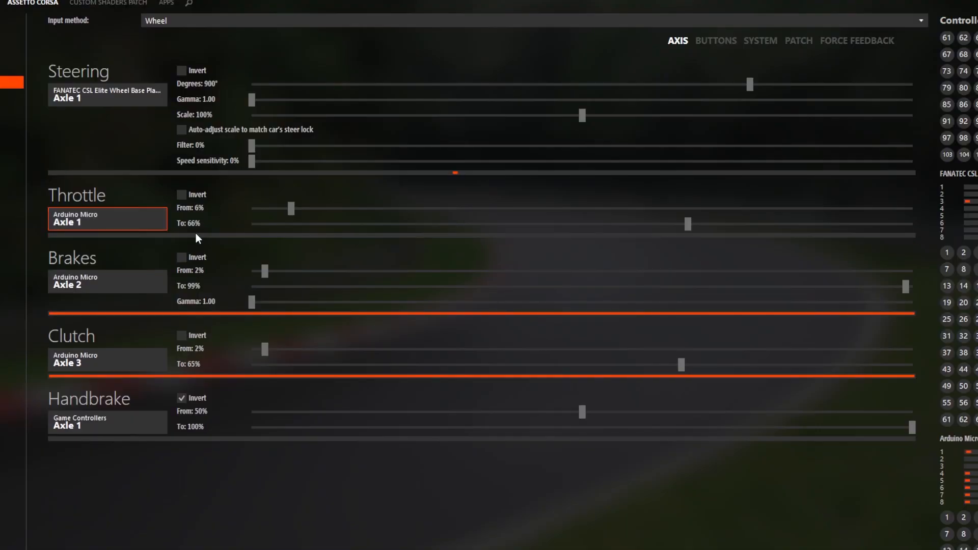
click(181, 256)
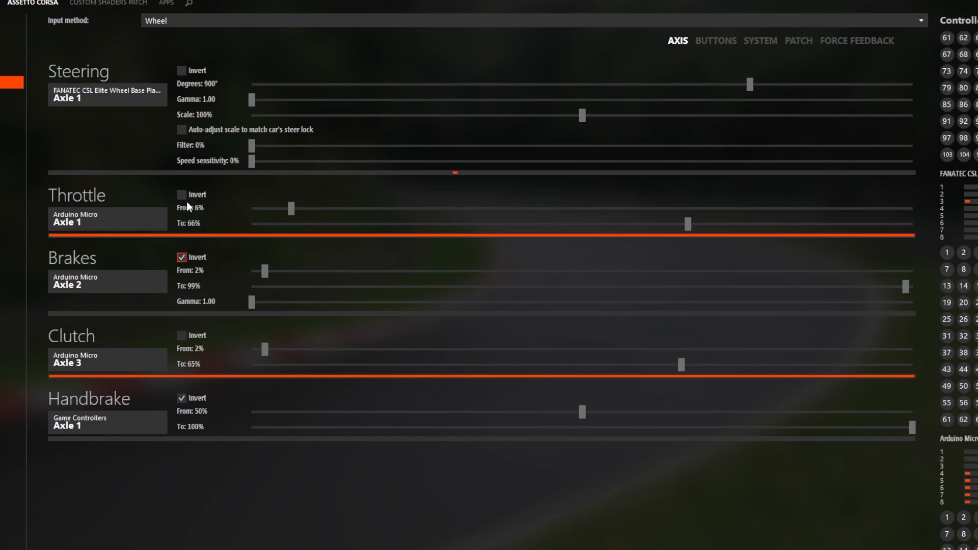
click(181, 335)
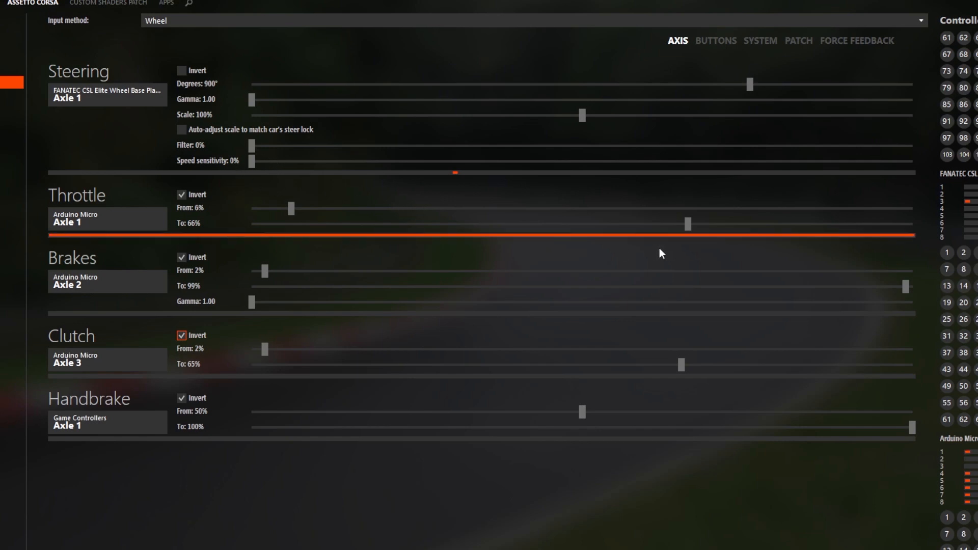
- Set pedal ranges to throttle 7–98%, brakes and clutch upper limits 97%
drag(686, 224, 910, 224)
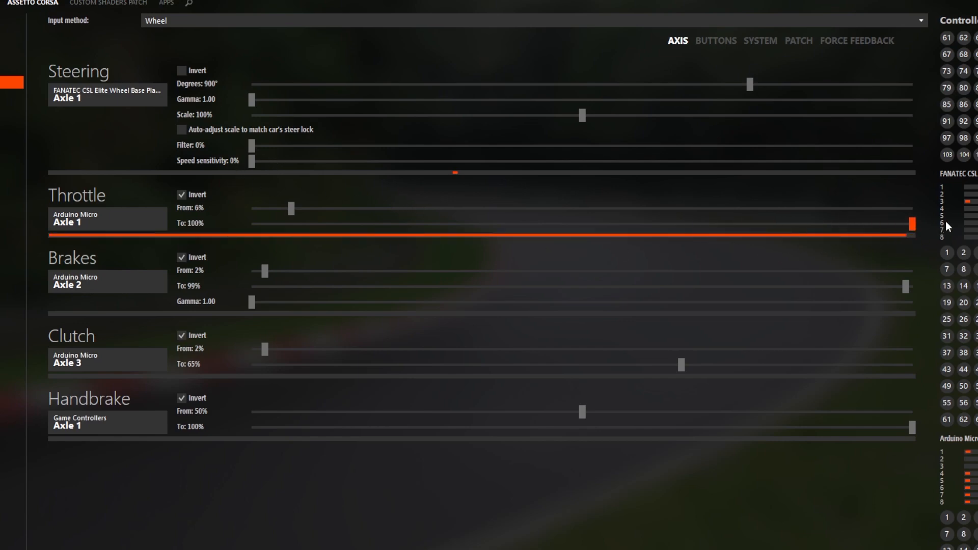
drag(911, 223, 905, 223)
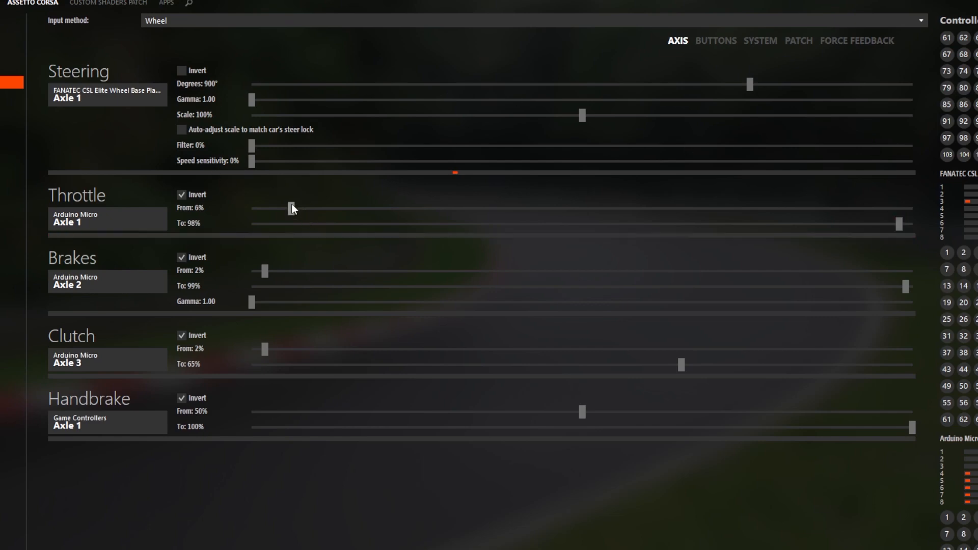
drag(284, 208, 296, 208)
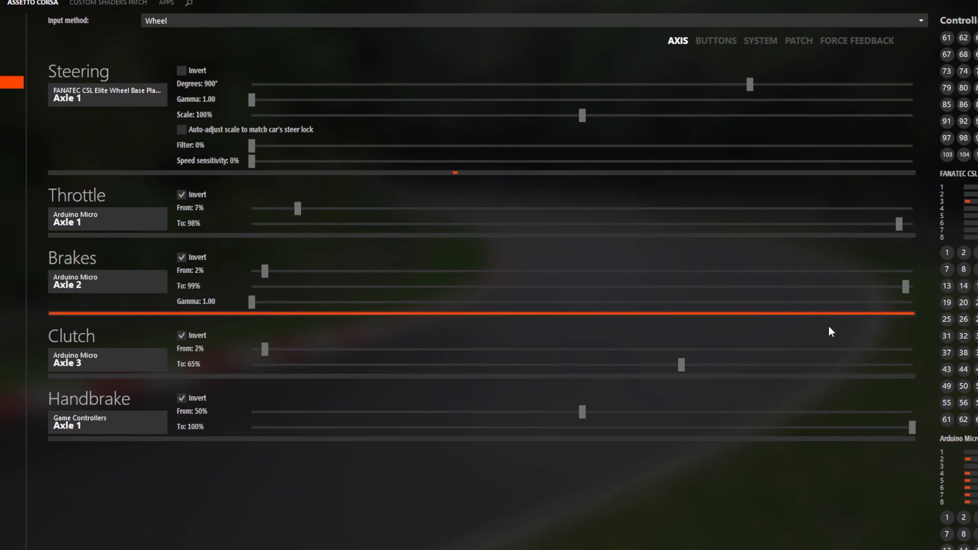
drag(906, 286, 900, 285)
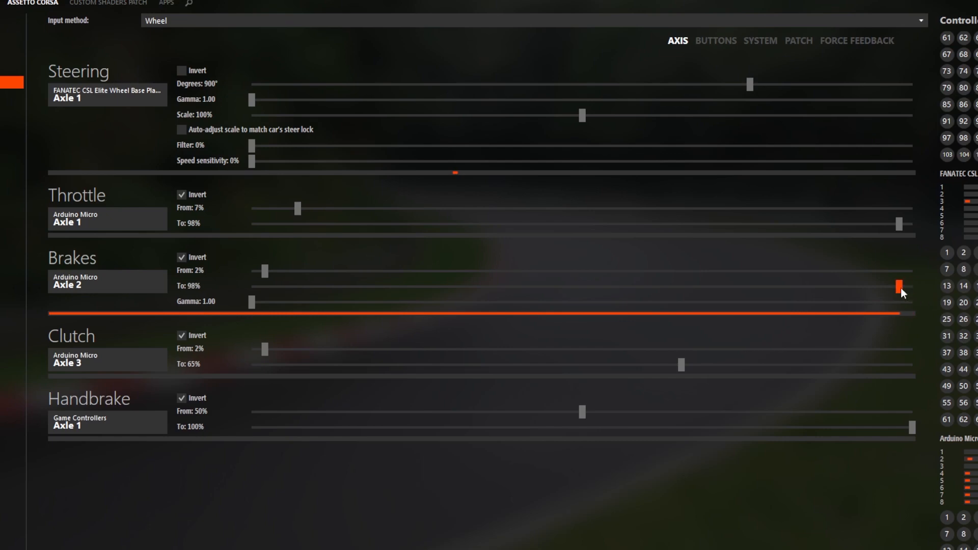
drag(907, 286, 892, 286)
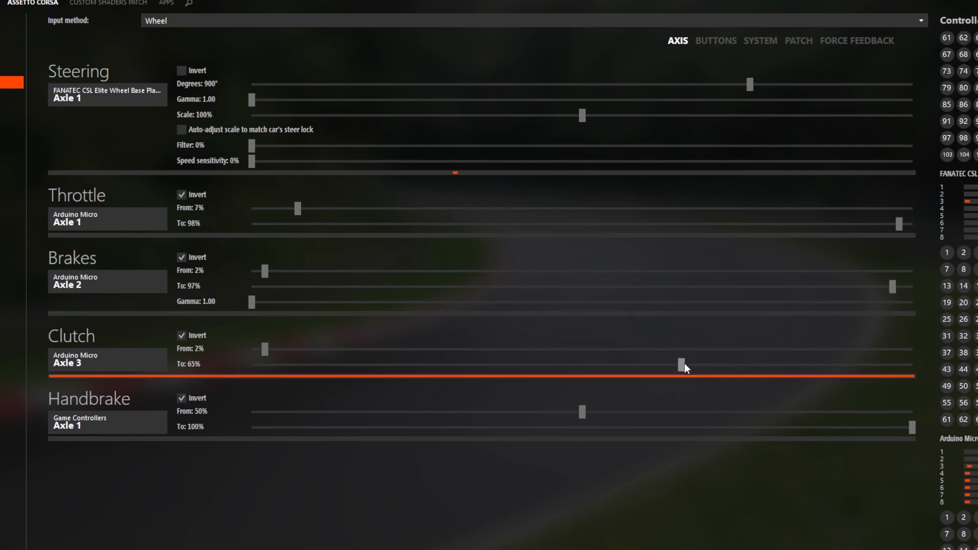
drag(682, 363, 901, 363)
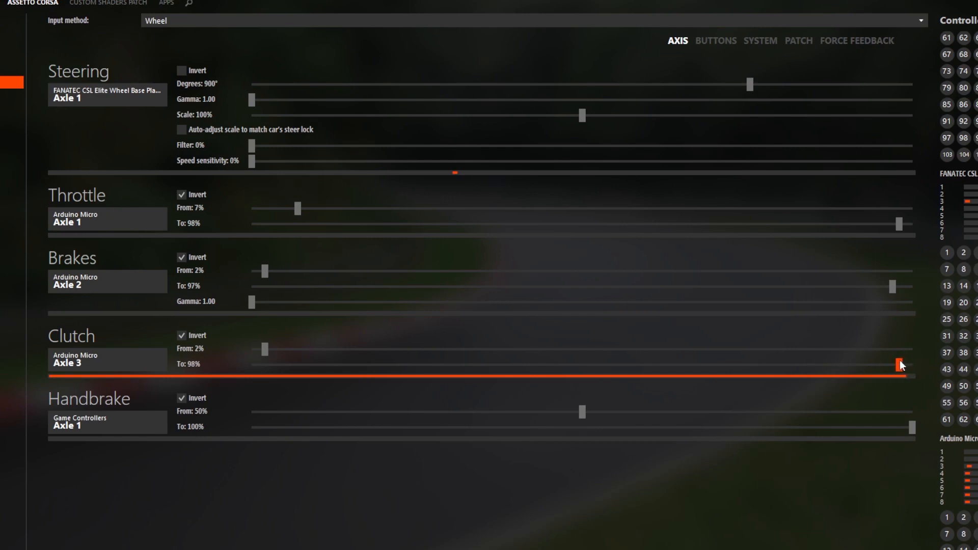
drag(900, 366, 891, 365)
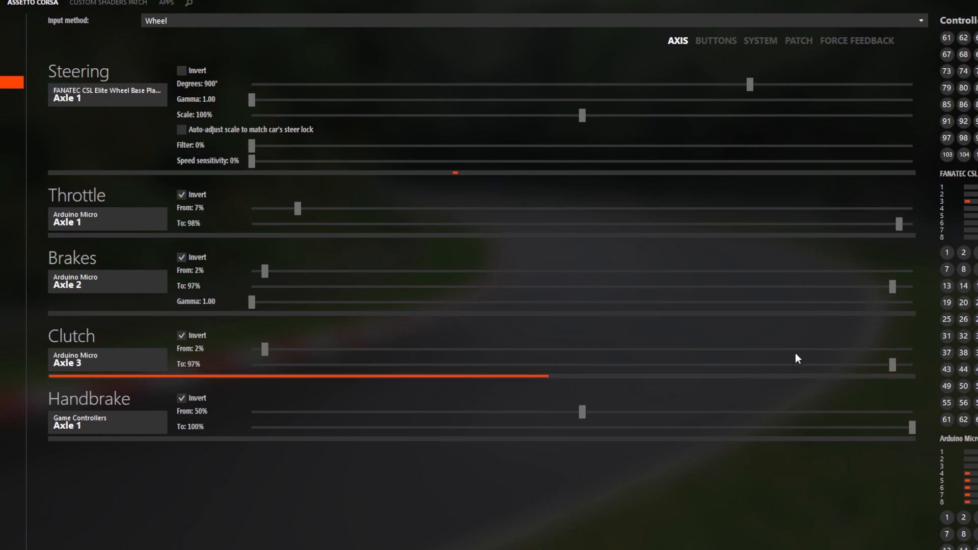
mouse_move(861, 157)
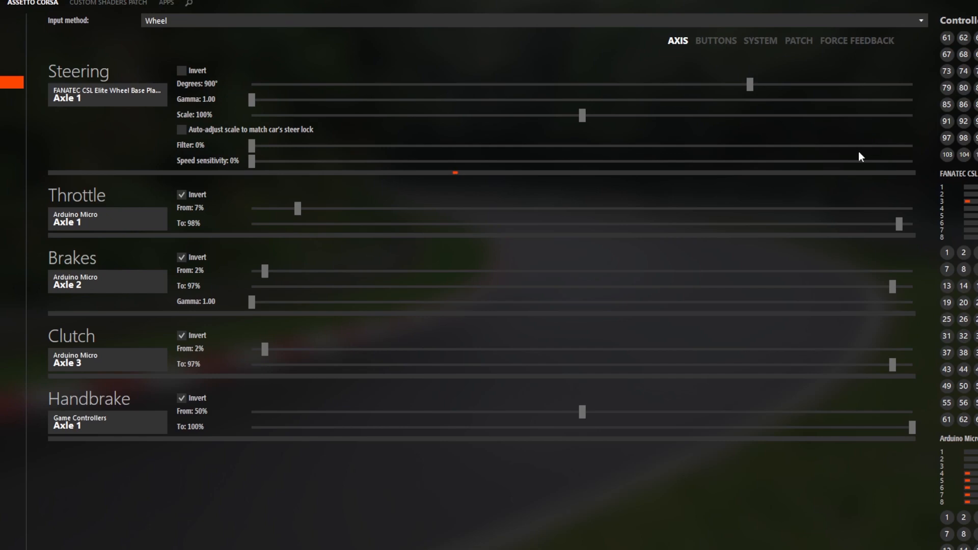
click(715, 40)
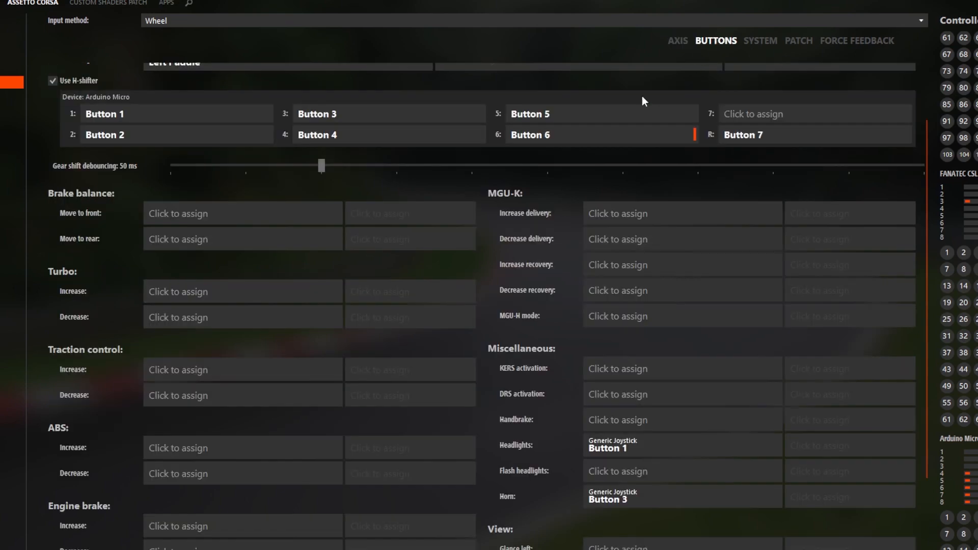
click(176, 113)
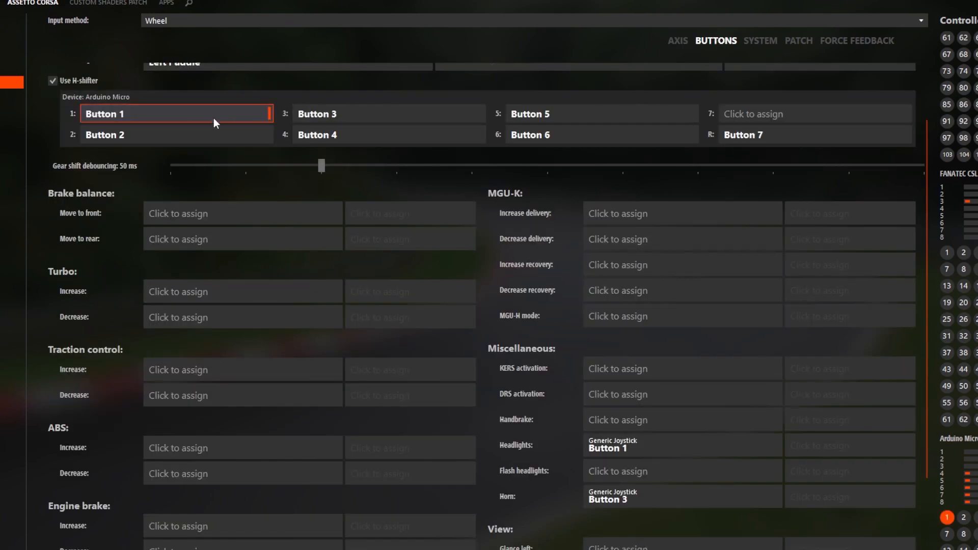
click(387, 113)
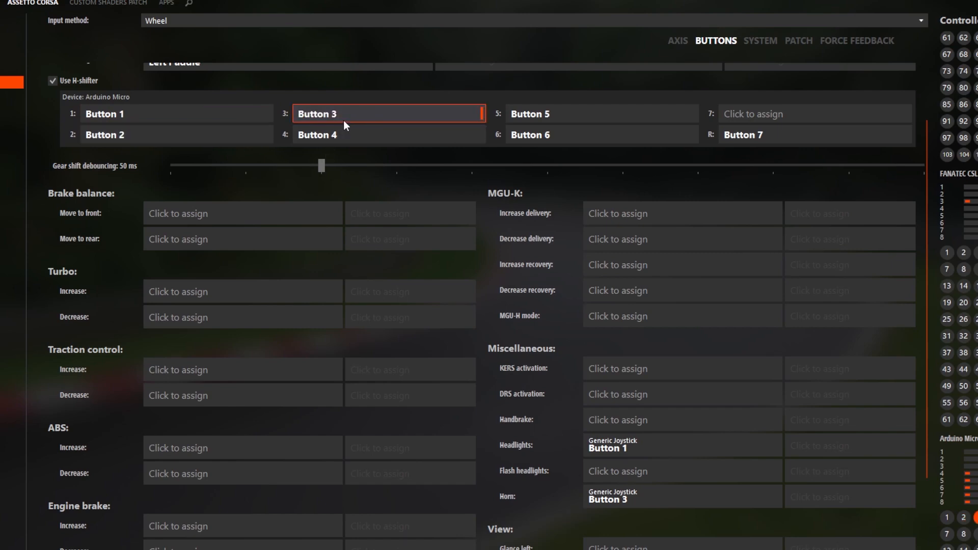
click(600, 113)
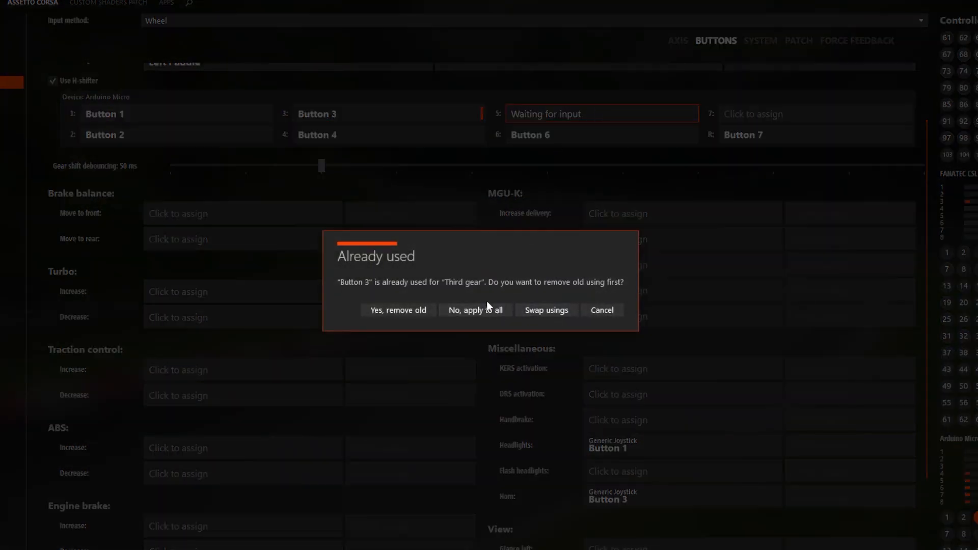
click(474, 310)
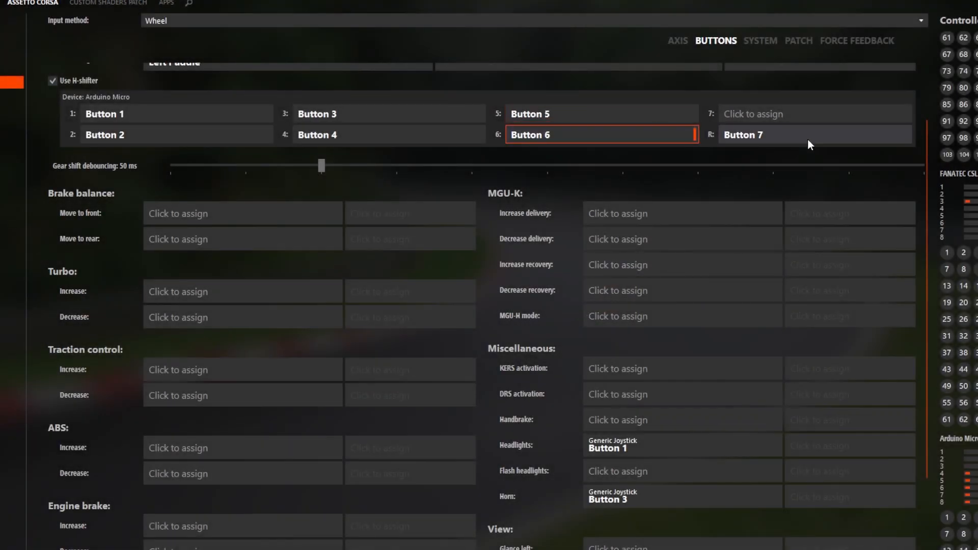
click(813, 134)
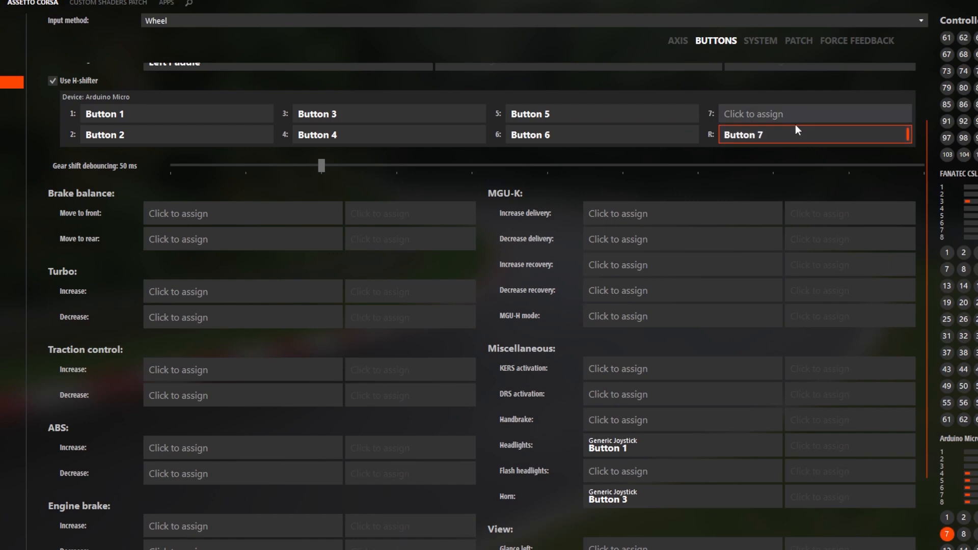